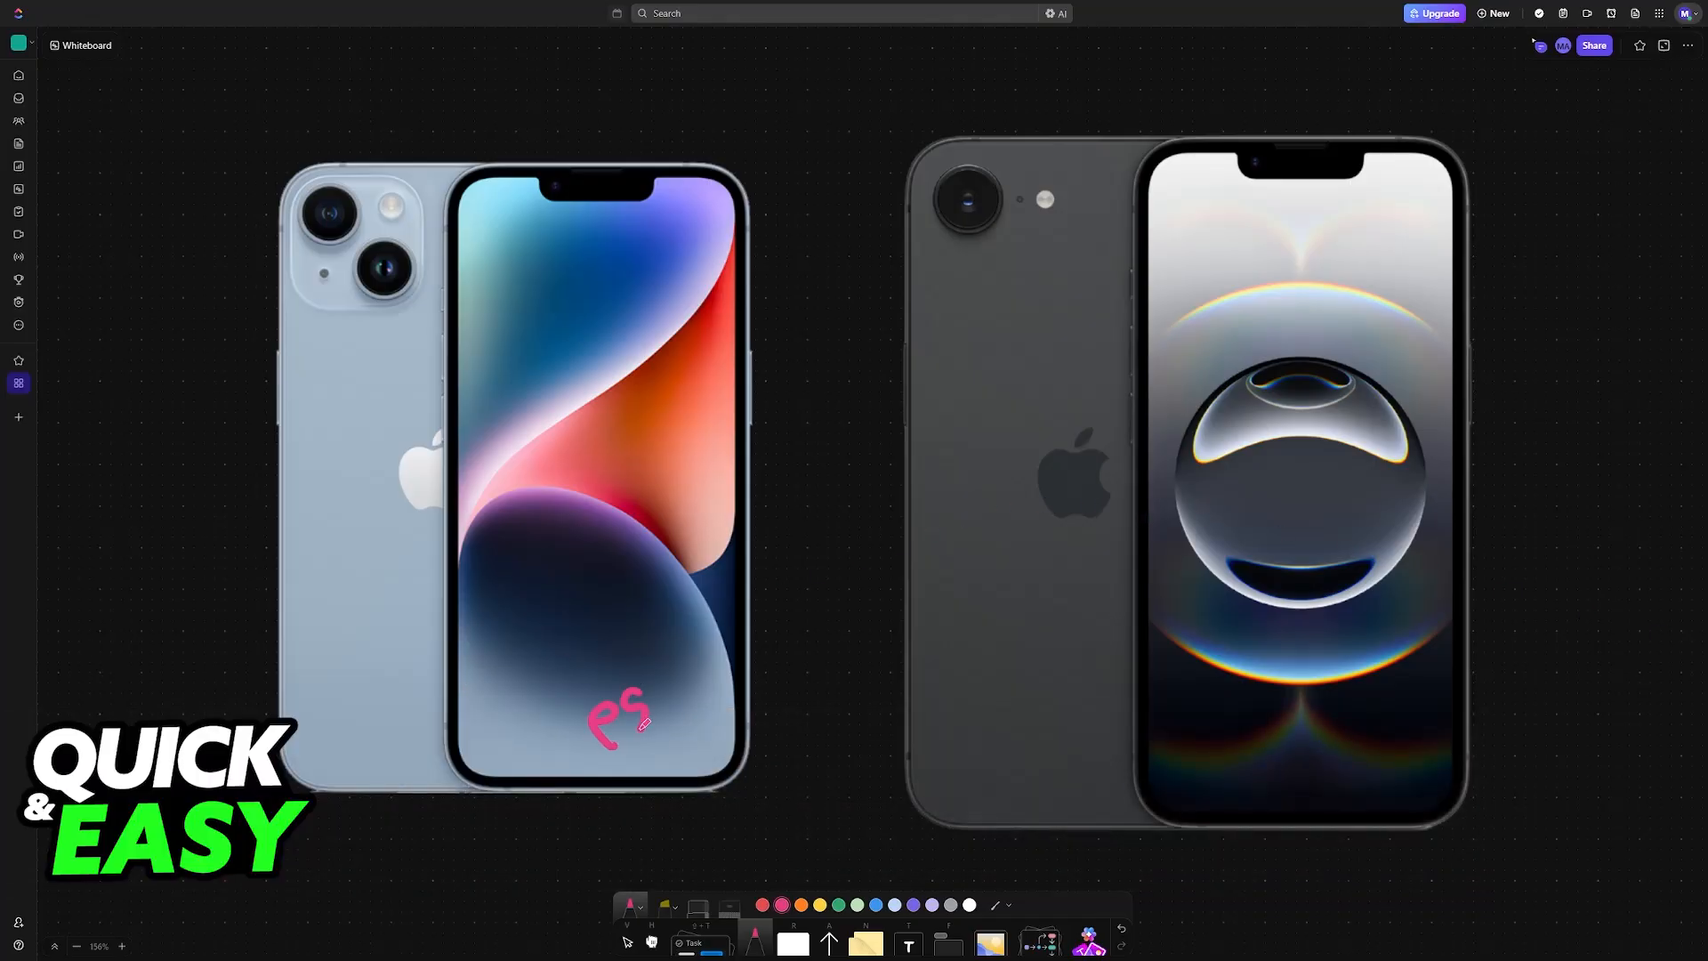
Step: Write 'eSIM' in pink on the left phone, underline it, and arrow it to the right phone
left_click_drag(642, 724, 675, 729)
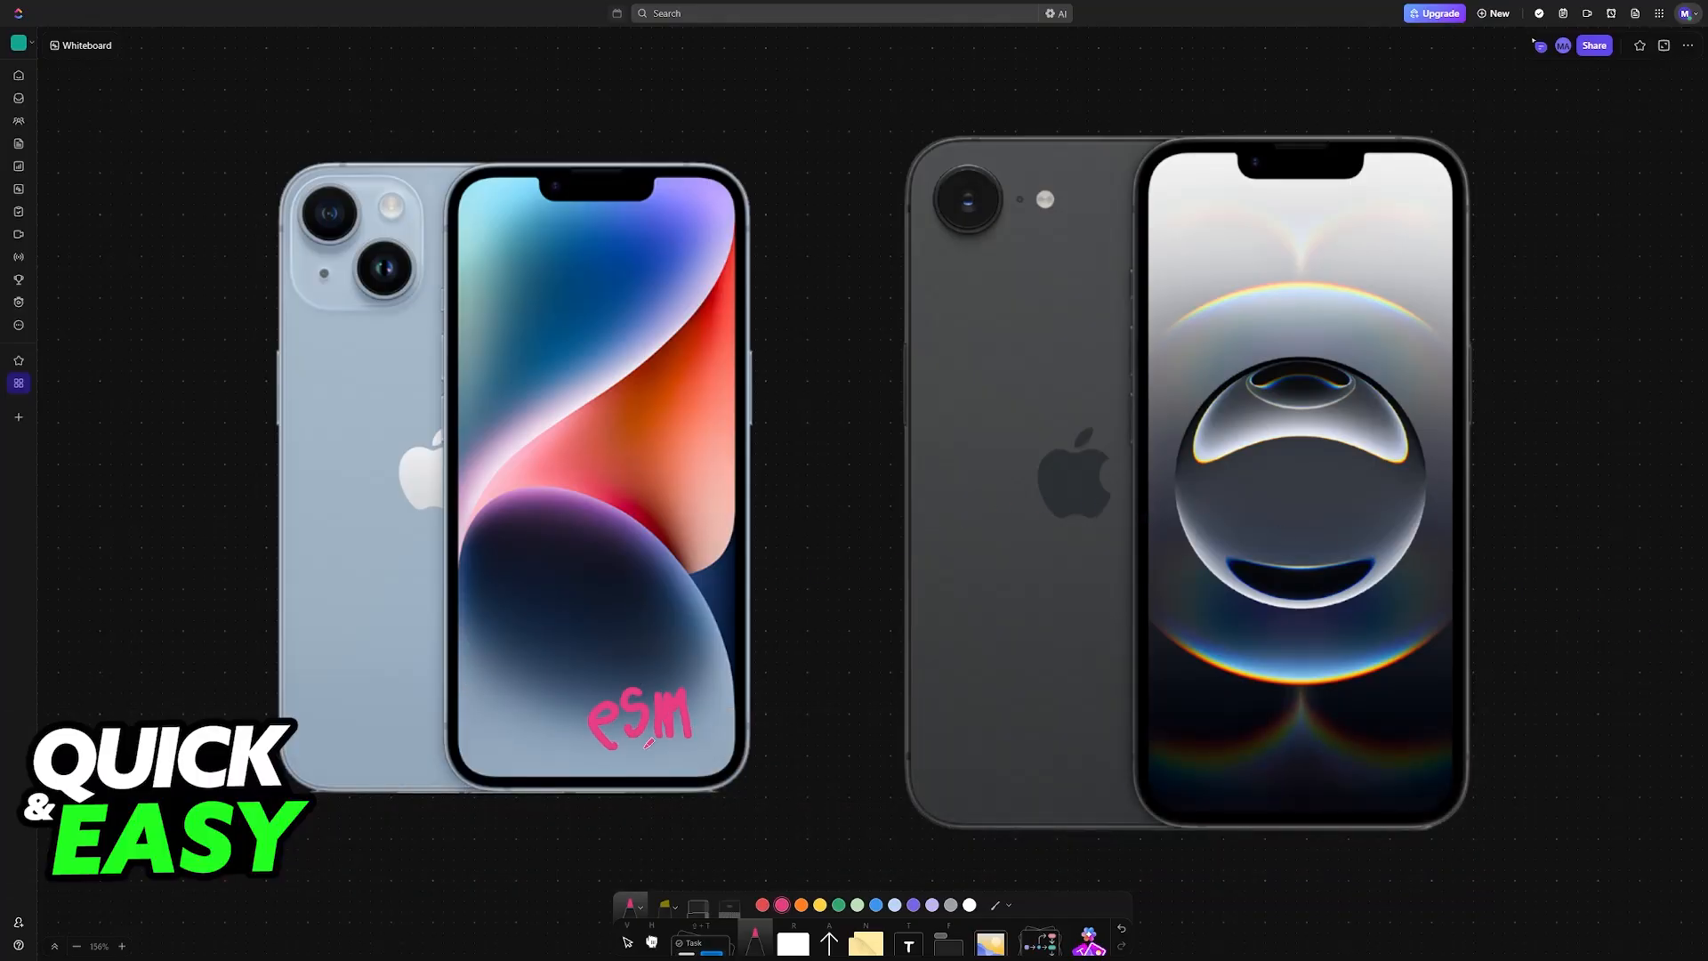
left_click_drag(605, 749, 709, 747)
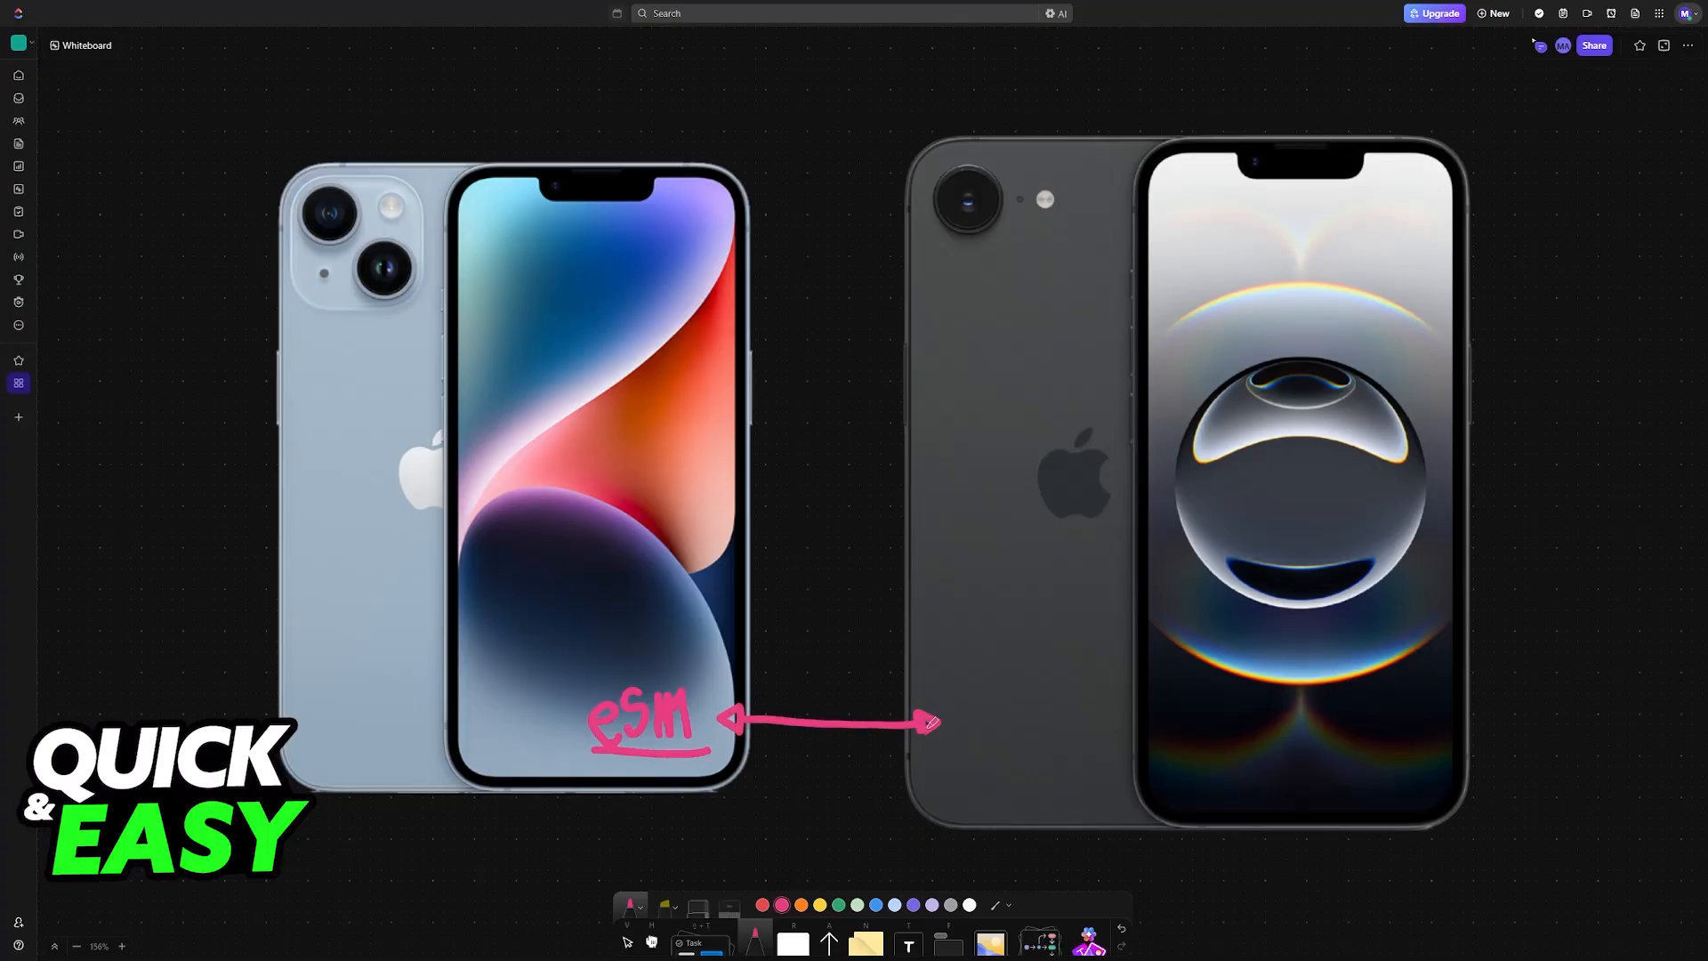
left_click_drag(959, 719, 1040, 703)
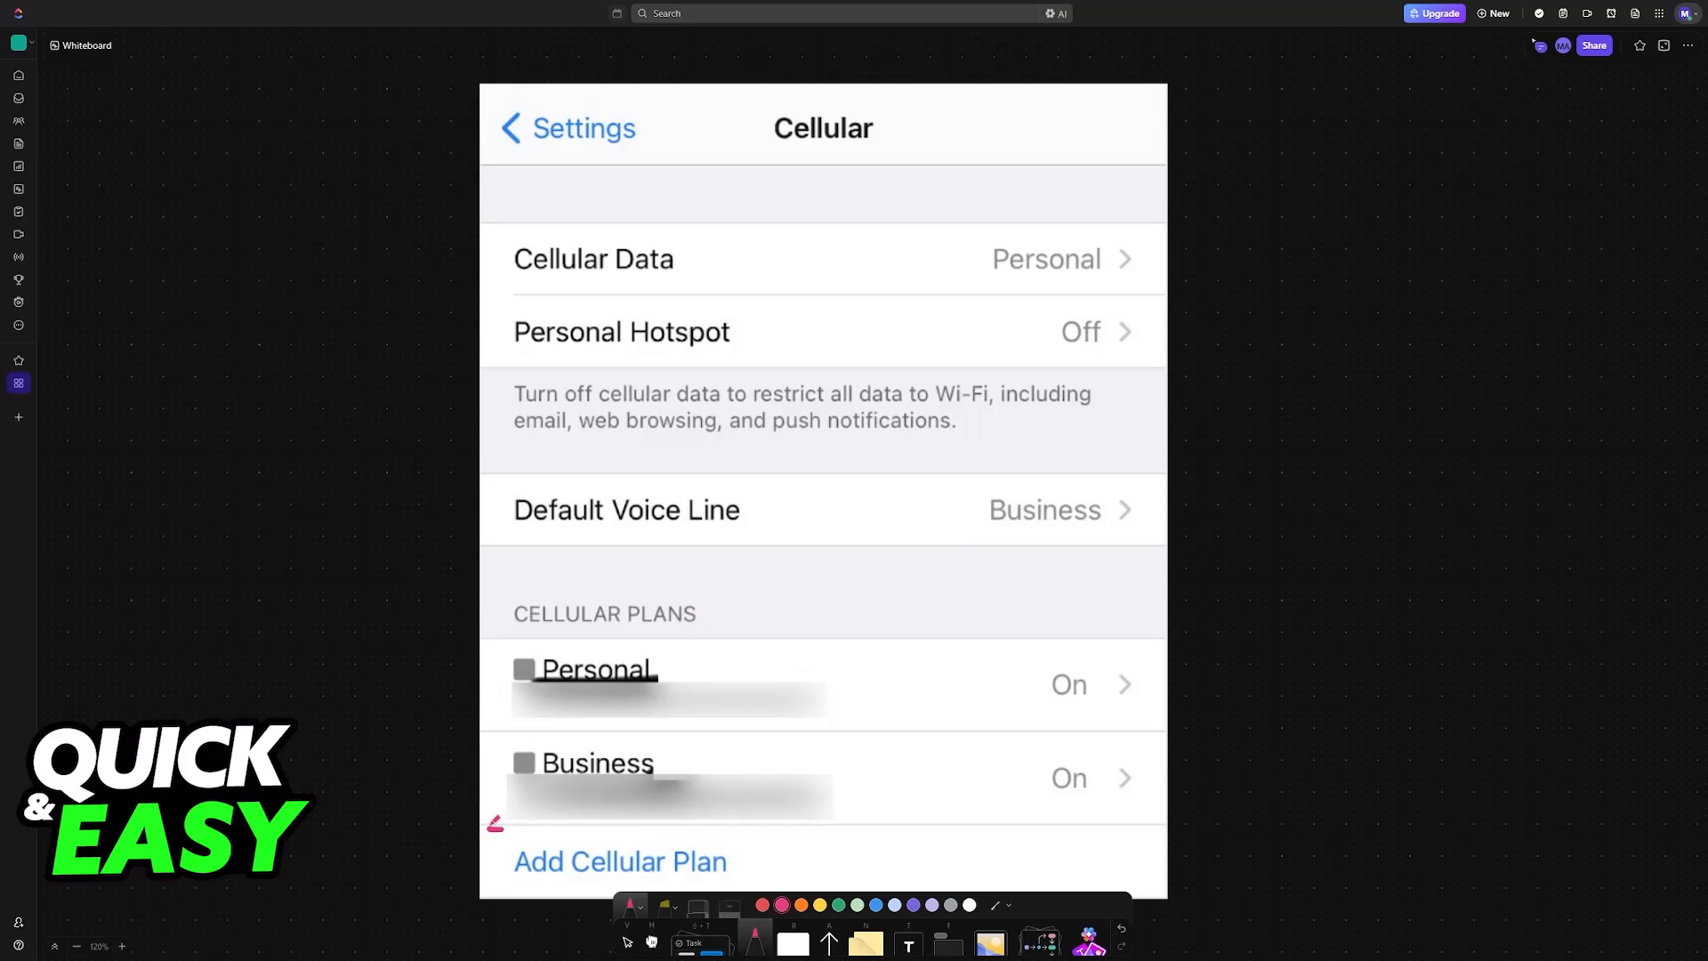
Step: Bracket the Personal and Business plans in pink and mark Add Cellular Plan
left_click_drag(477, 634, 477, 831)
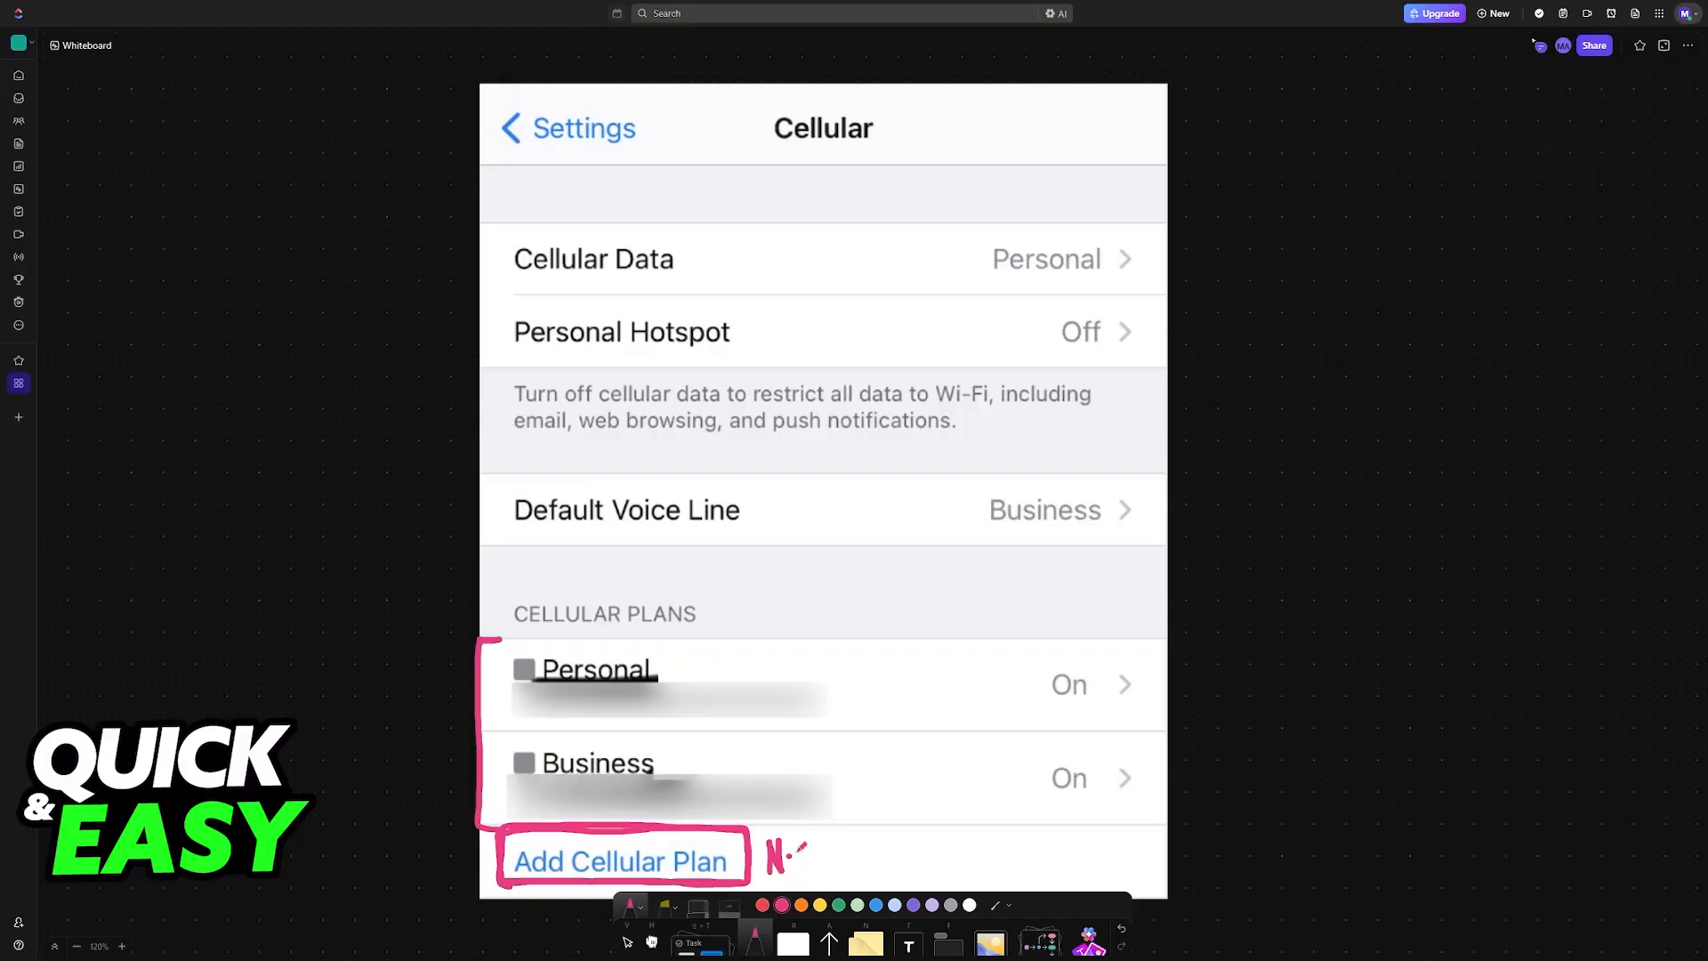
left_click(621, 860)
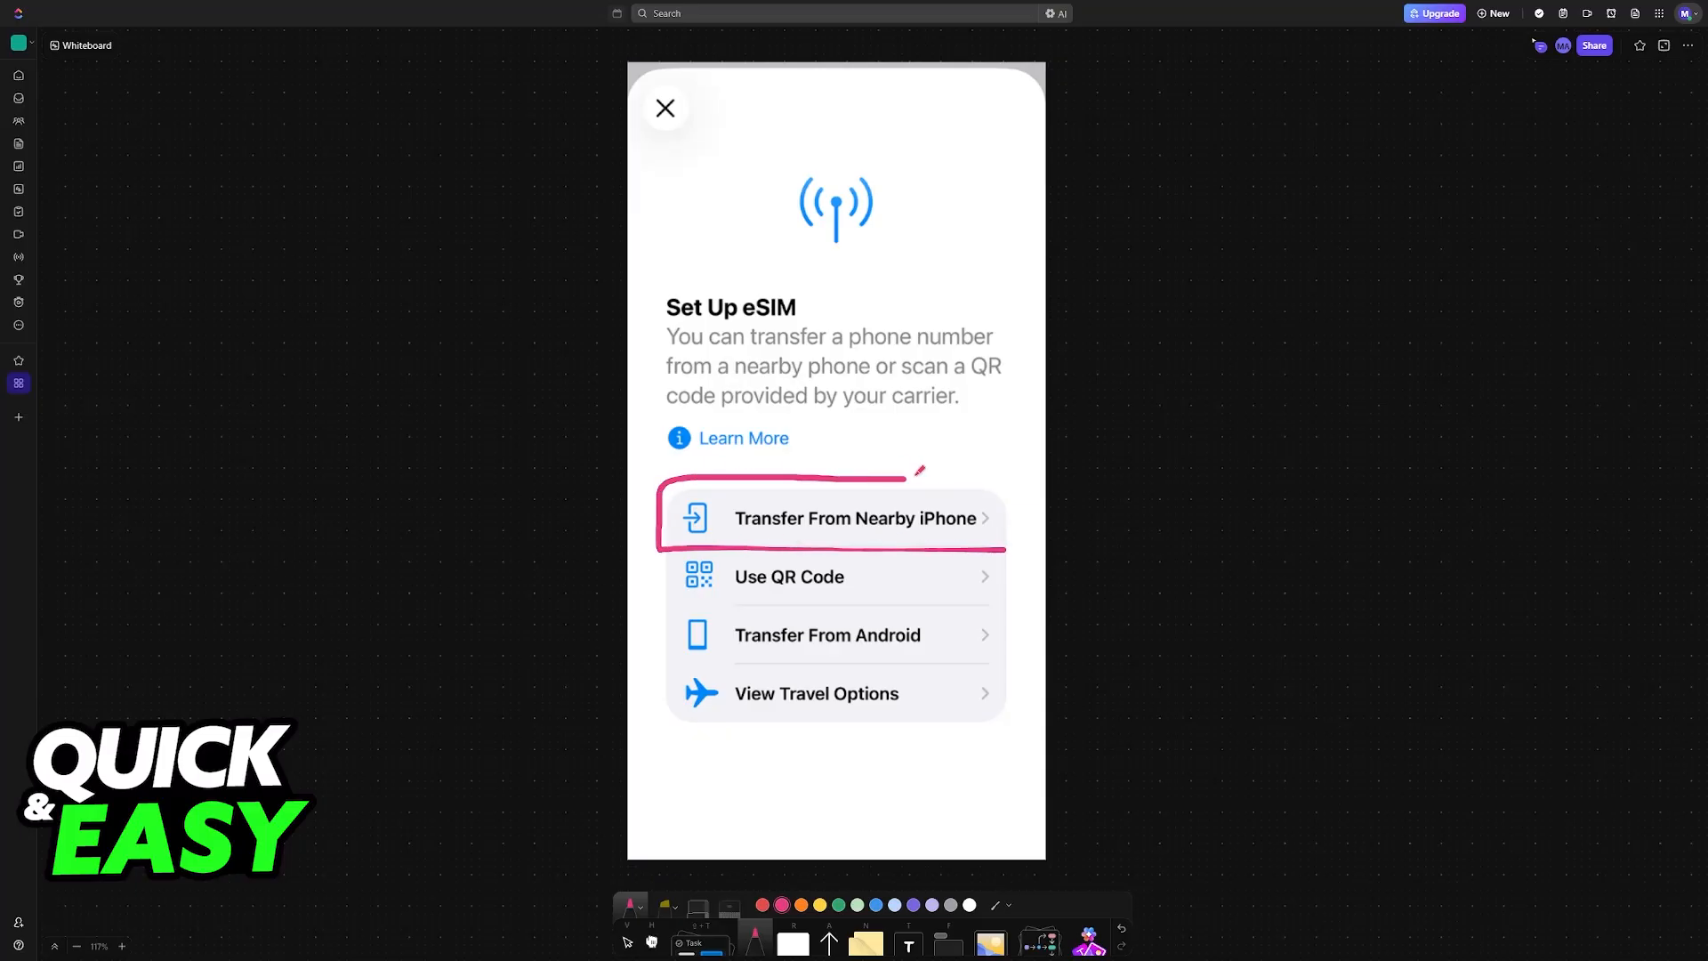
Step: Box Transfer From Nearby iPhone in pink and write 'eSIM' to its right
left_click_drag(921, 470, 1030, 539)
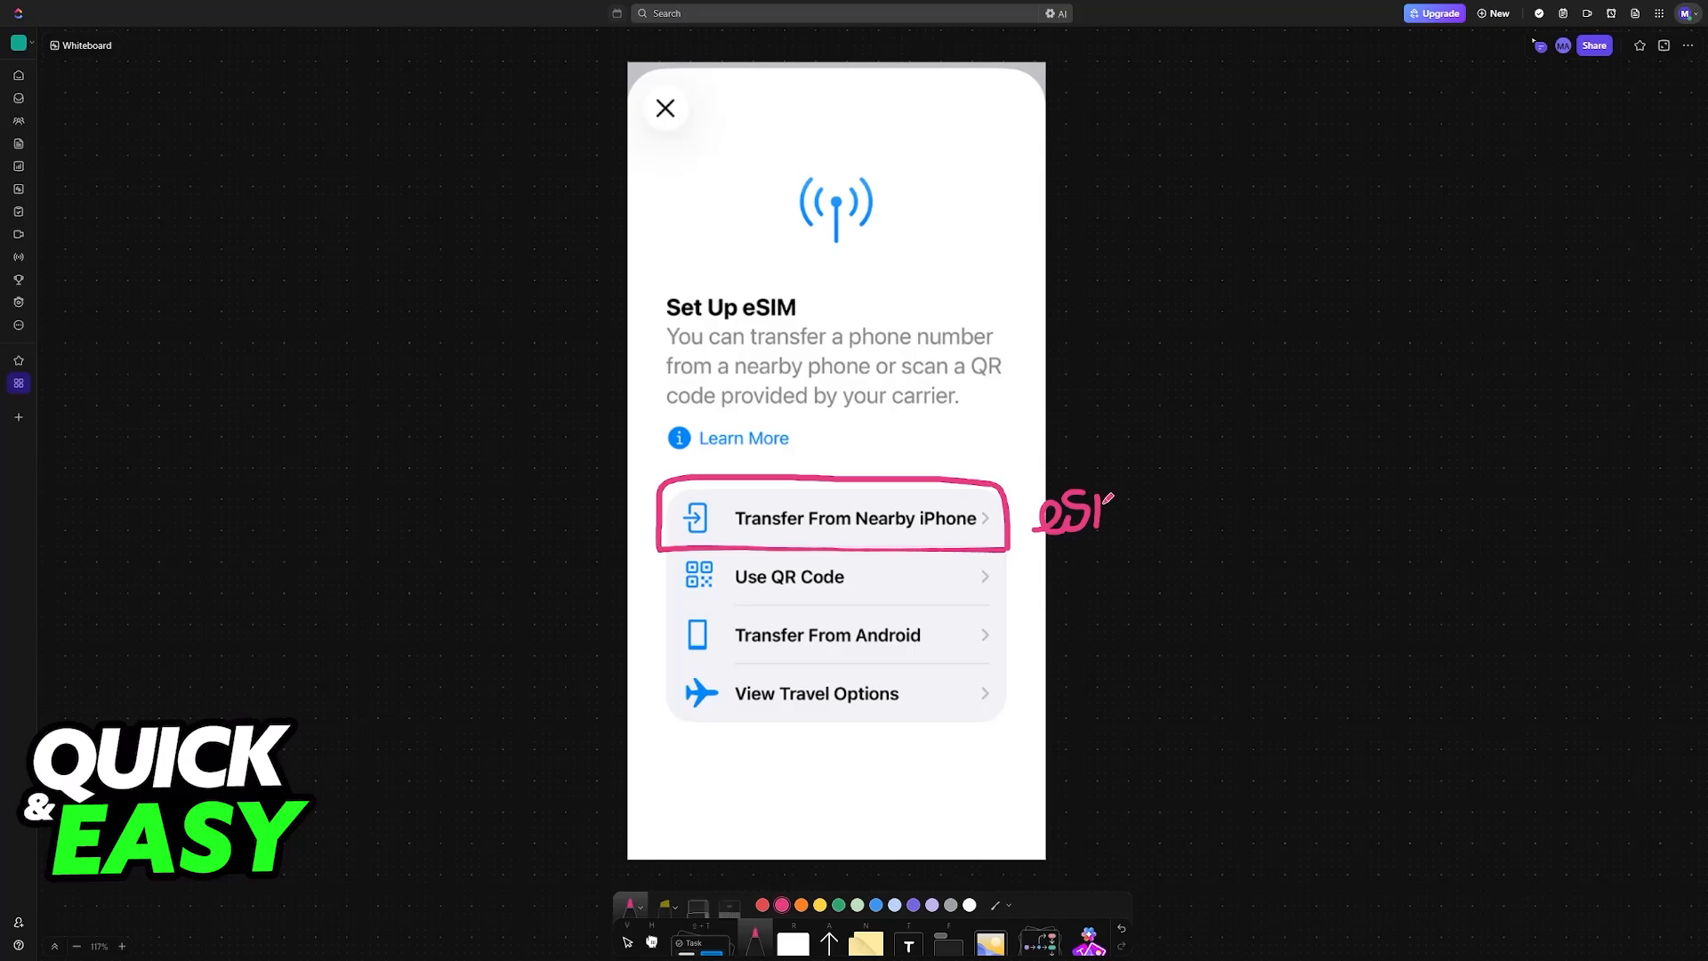
left_click_drag(1111, 515, 1193, 518)
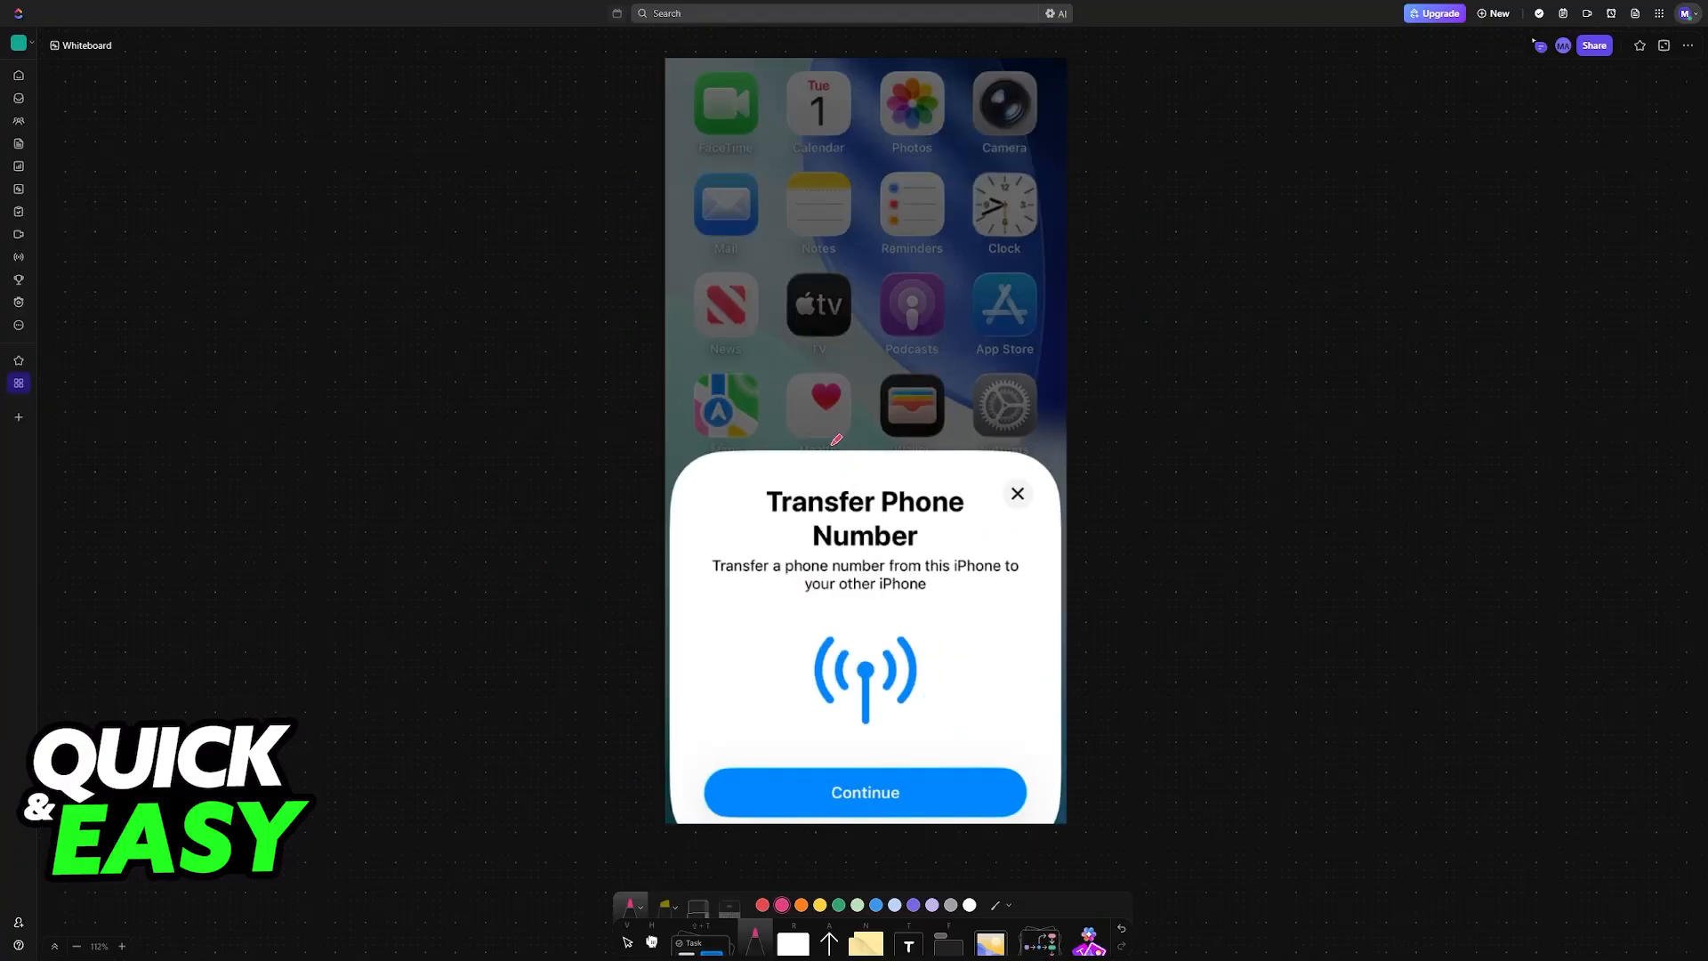
Step: Write 'OLD' in pink above the Transfer Phone Number title and underline it
left_click_drag(828, 457, 910, 447)
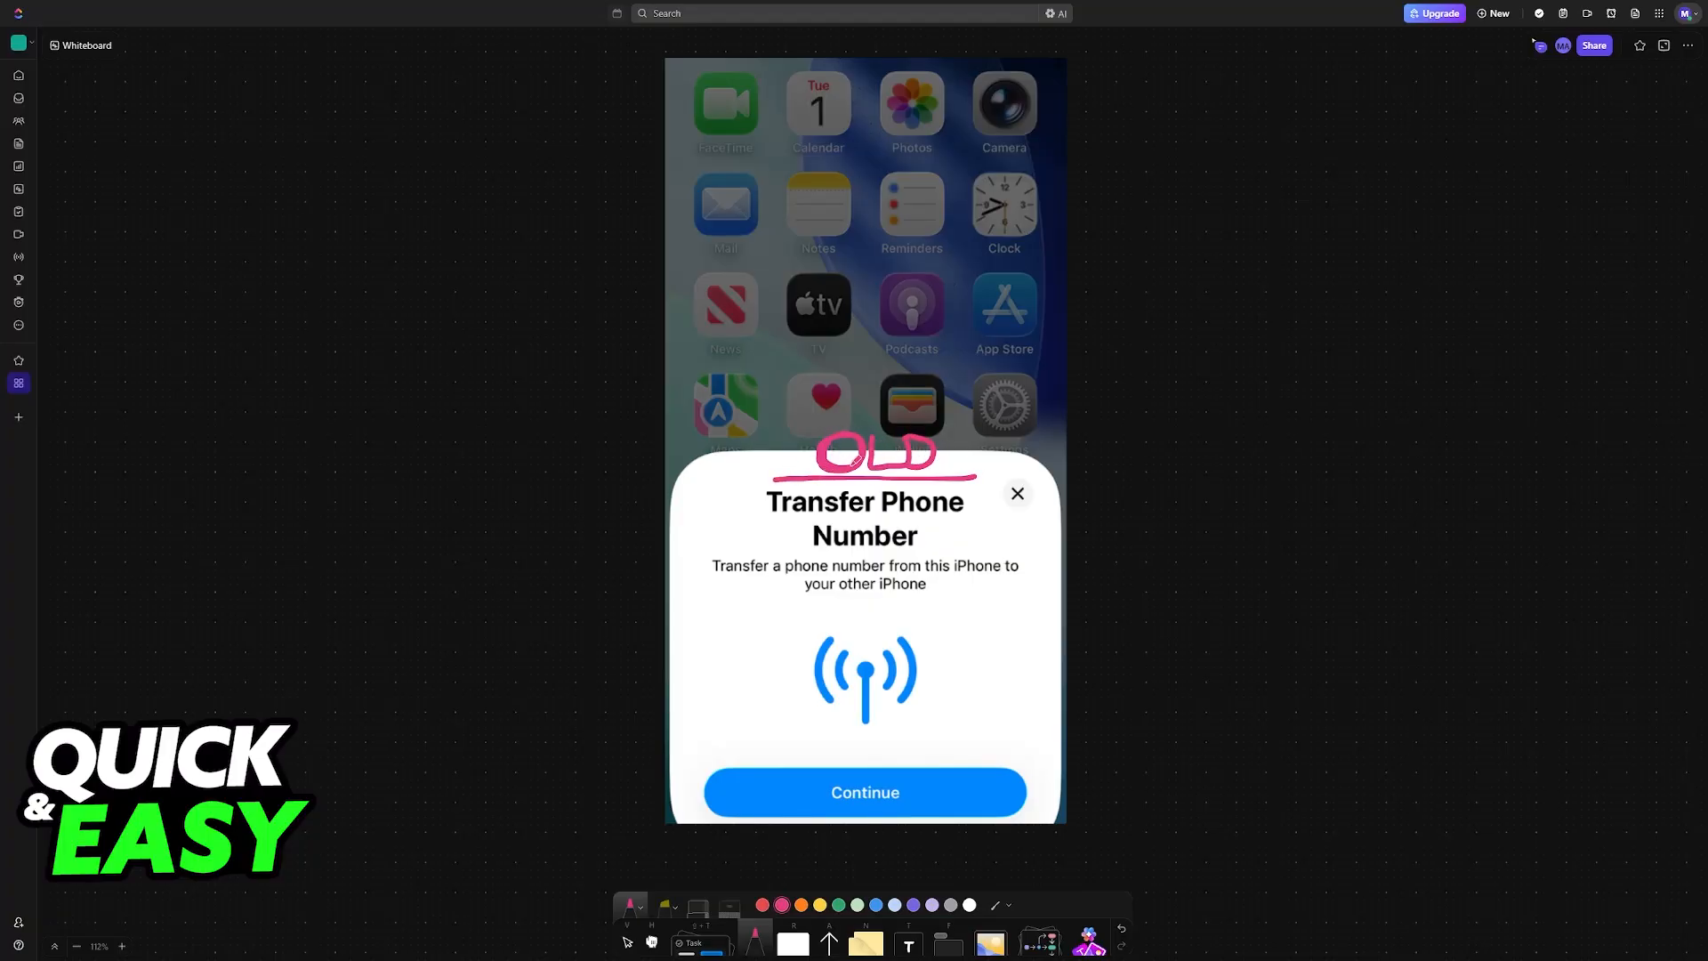
left_click_drag(759, 751, 910, 757)
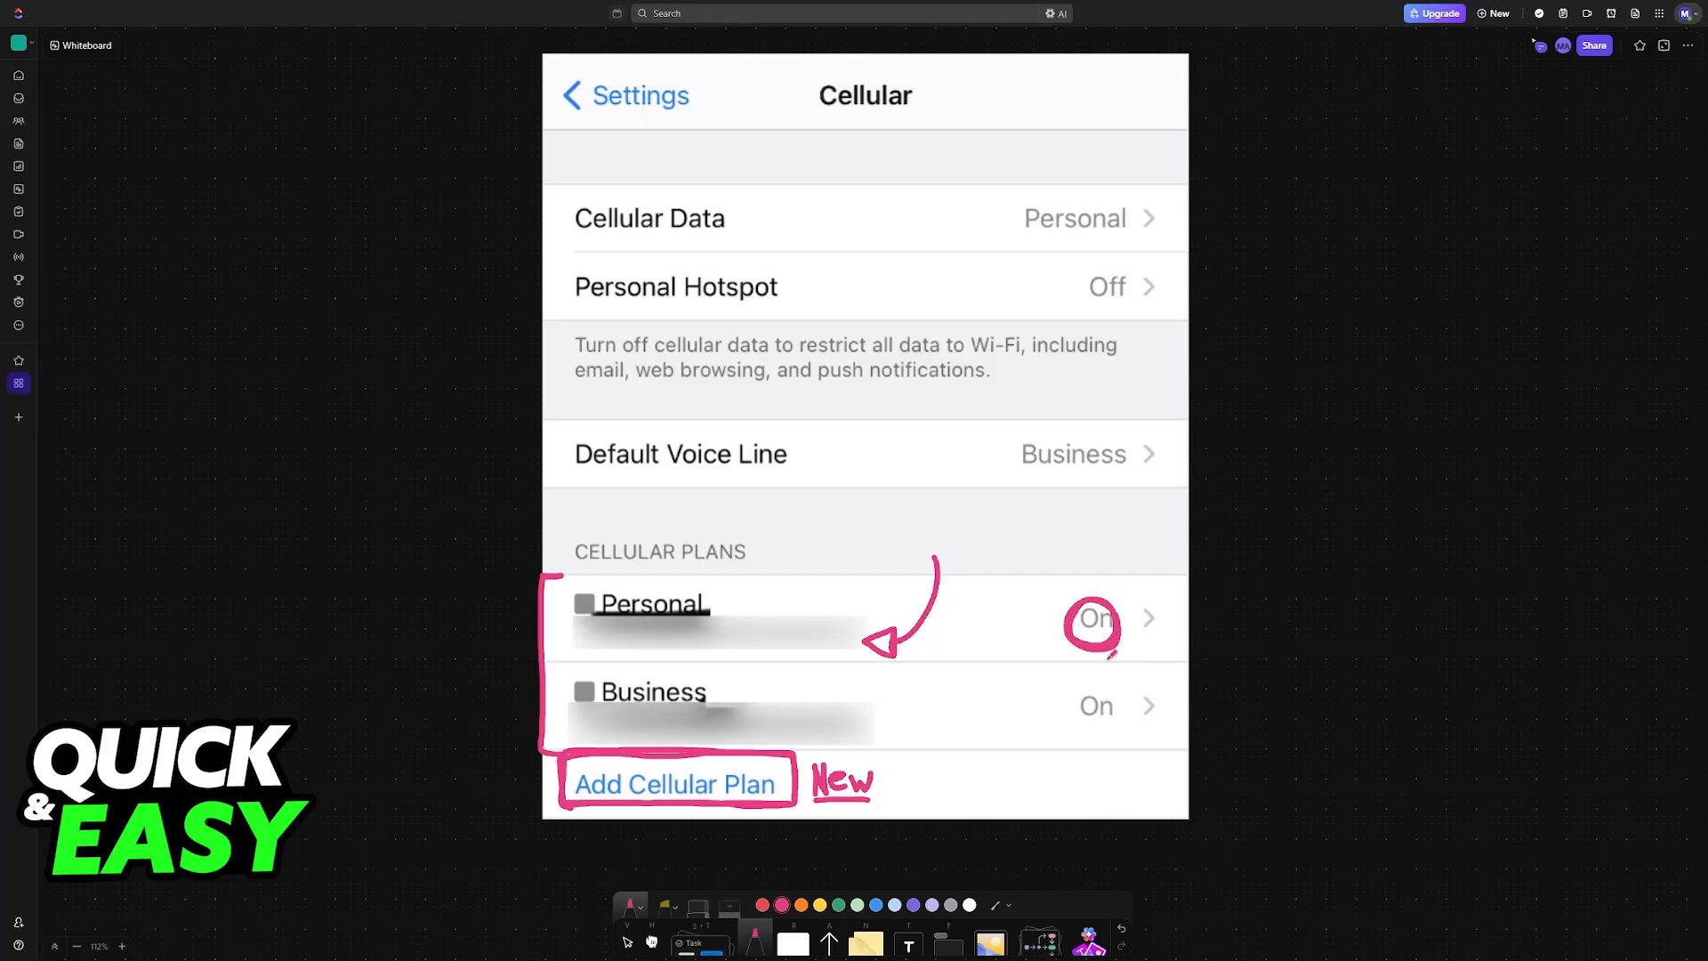
Step: Draw a pink arrow pointing to the Personal plan's On status
left_click_drag(1139, 605, 1160, 550)
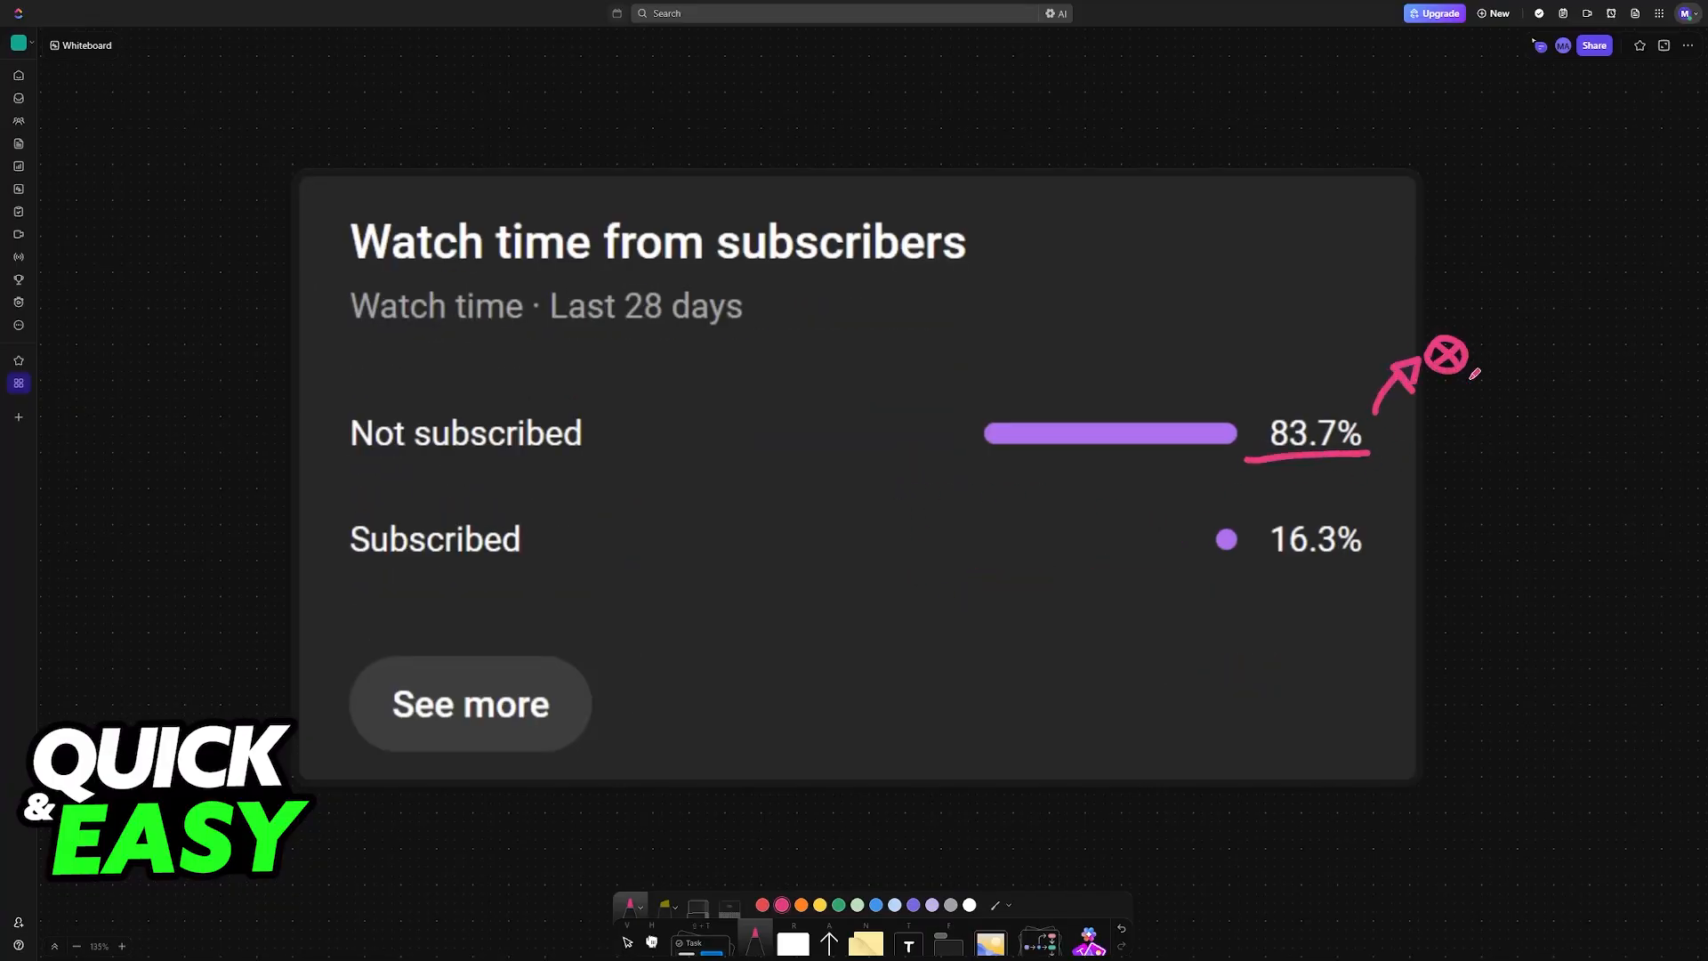
Step: Underline 16.3% in pink with an arrow leading to a checkmark
left_click_drag(1297, 566, 1438, 610)
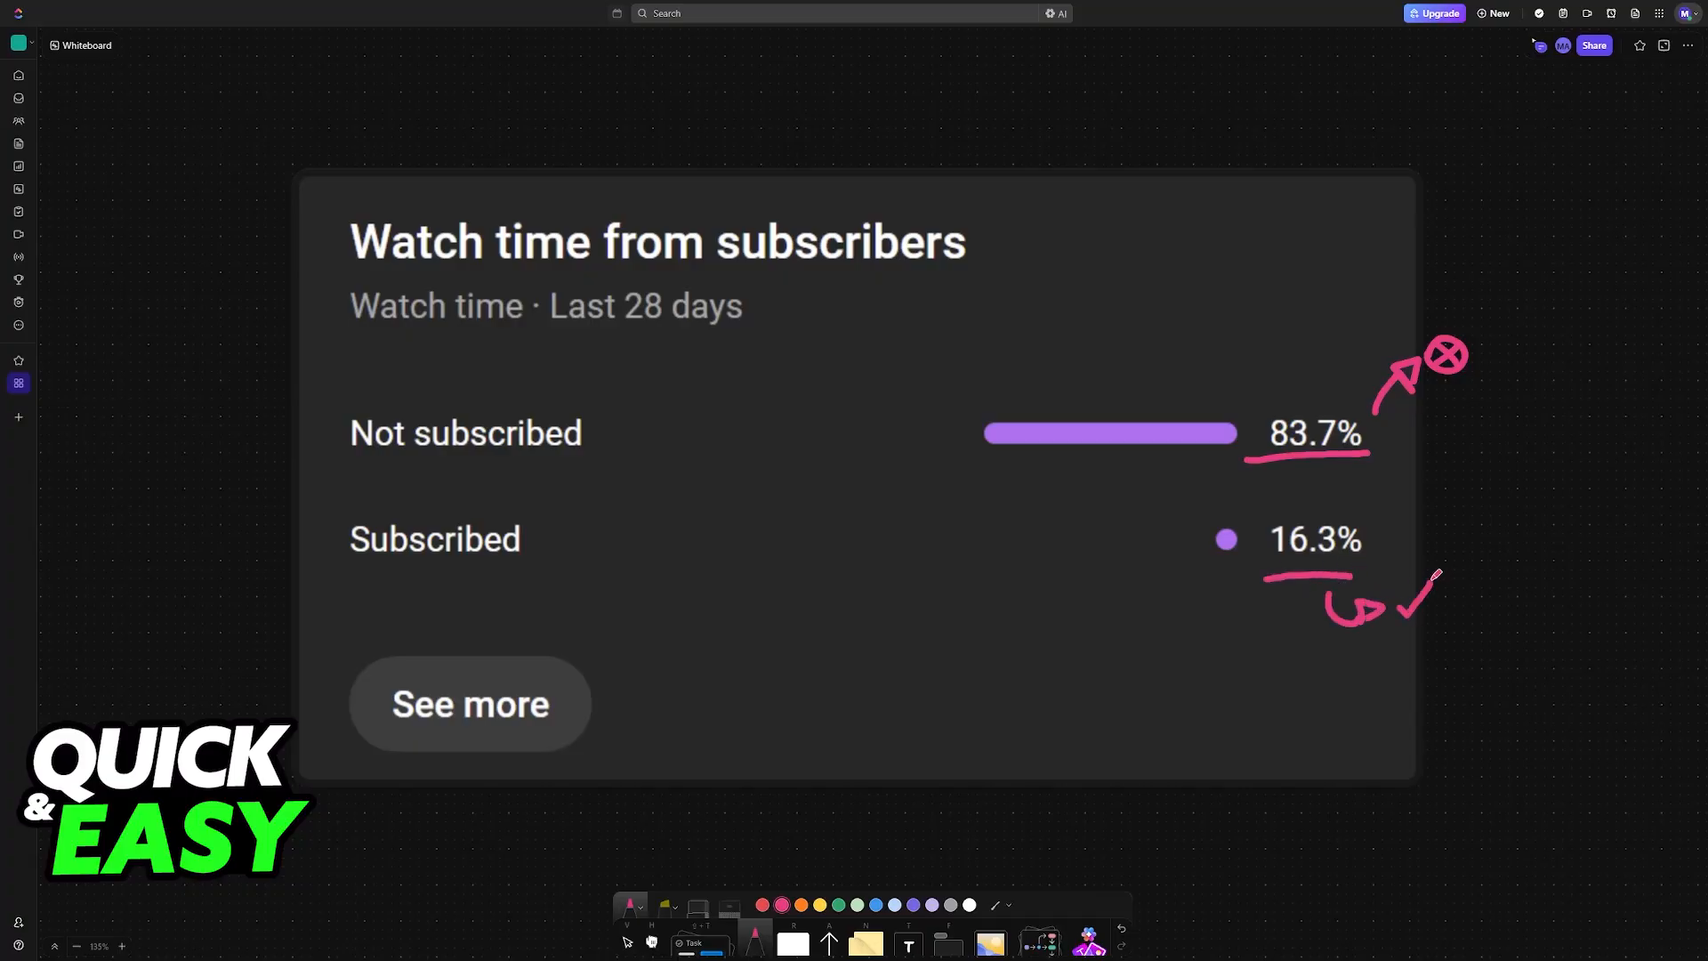